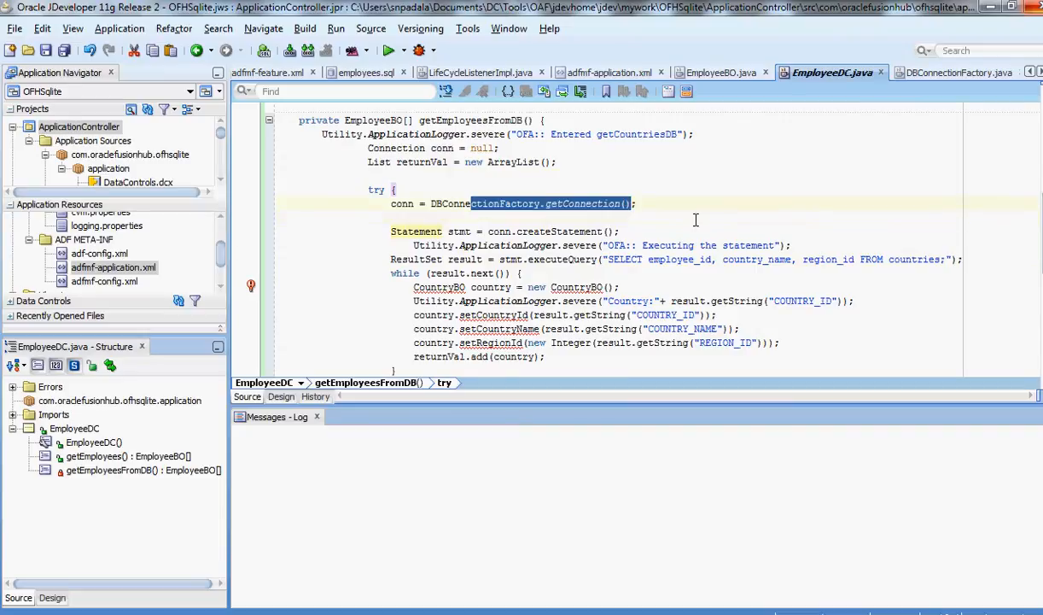
mouse_move(674, 195)
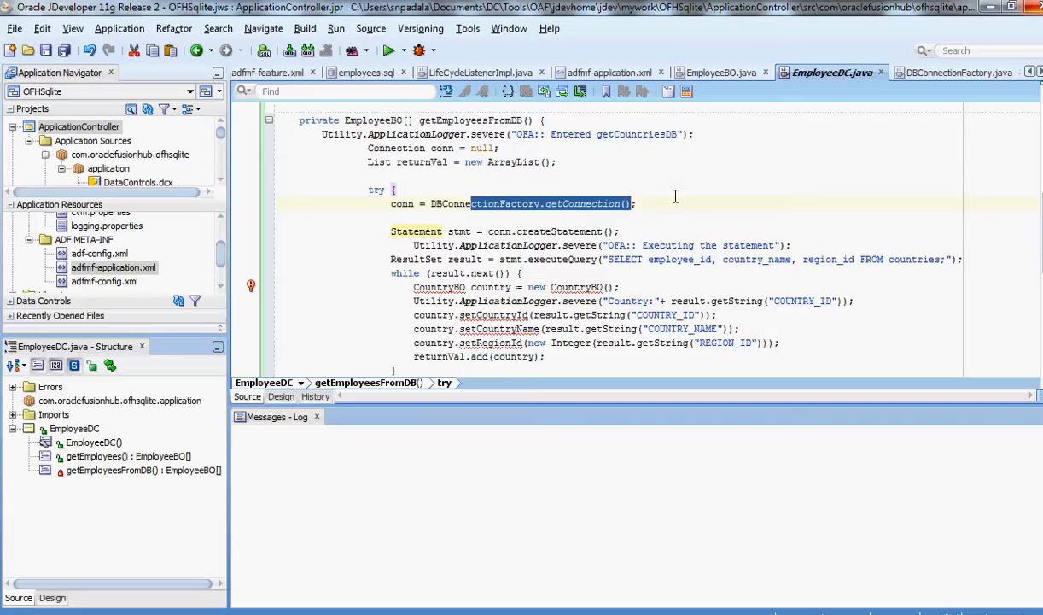
Select the query text in getEmployeesFromDB to rewrite it for employee_id, employee_name, dept_id.
double_click(485, 203)
type("employee.")
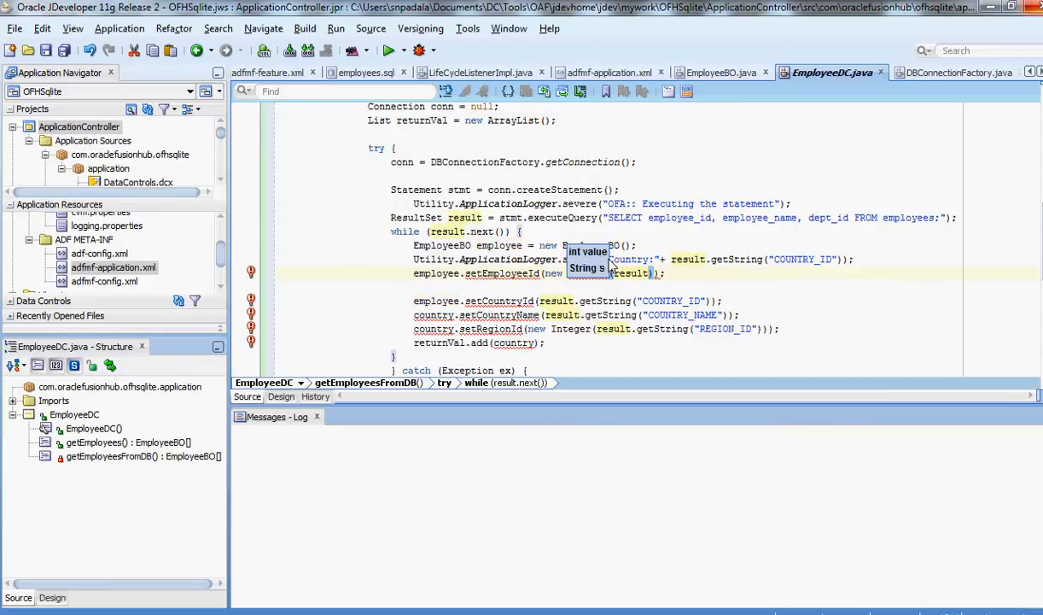
type("getEmployeeId() {")
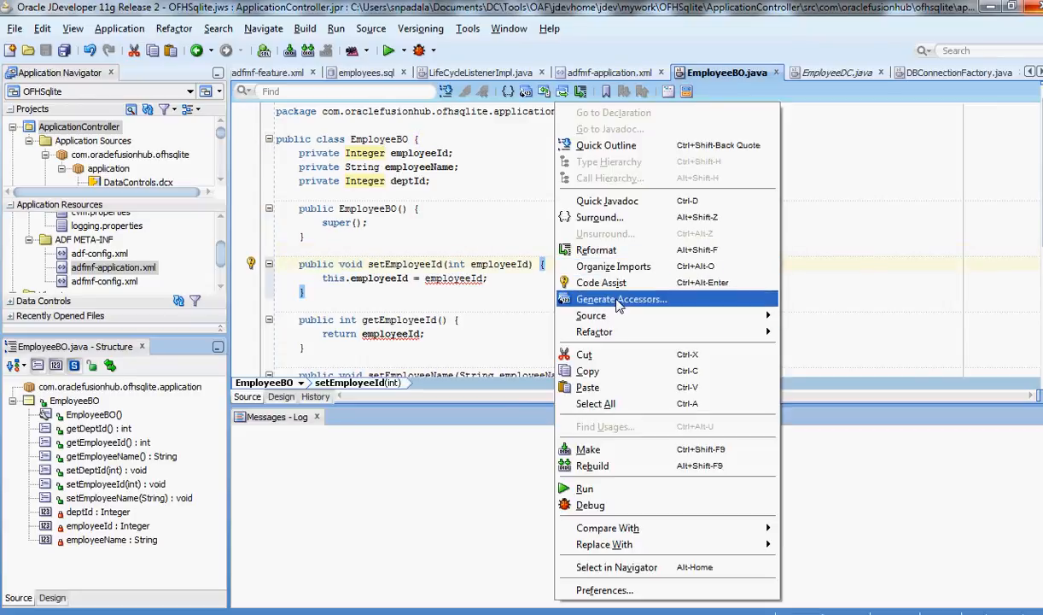
Generate accessors for employeeId, employeeName and deptId, then deselect the class code.
left_click(622, 299)
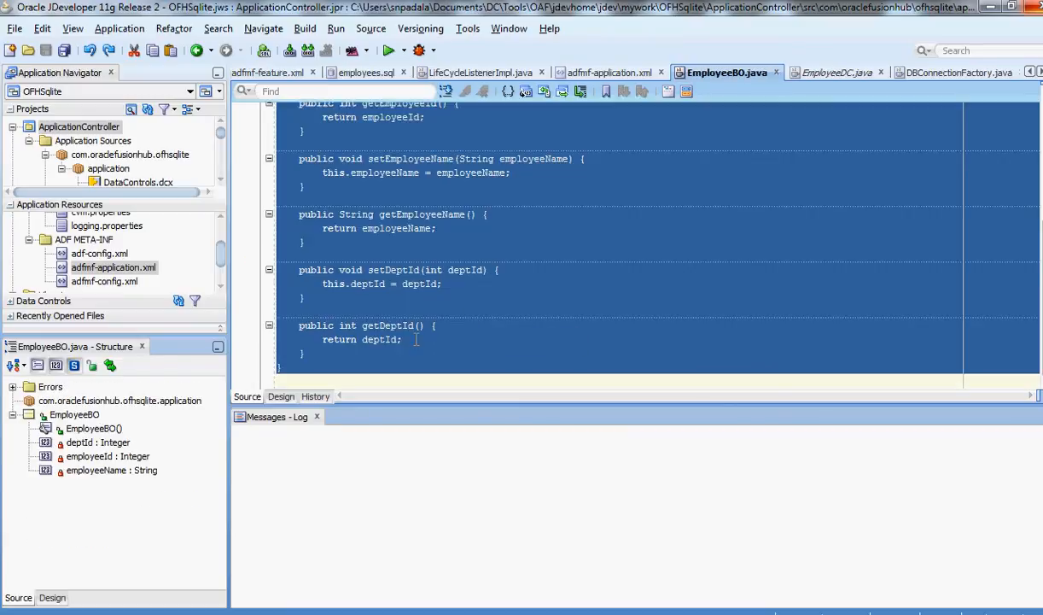
left_click(831, 72)
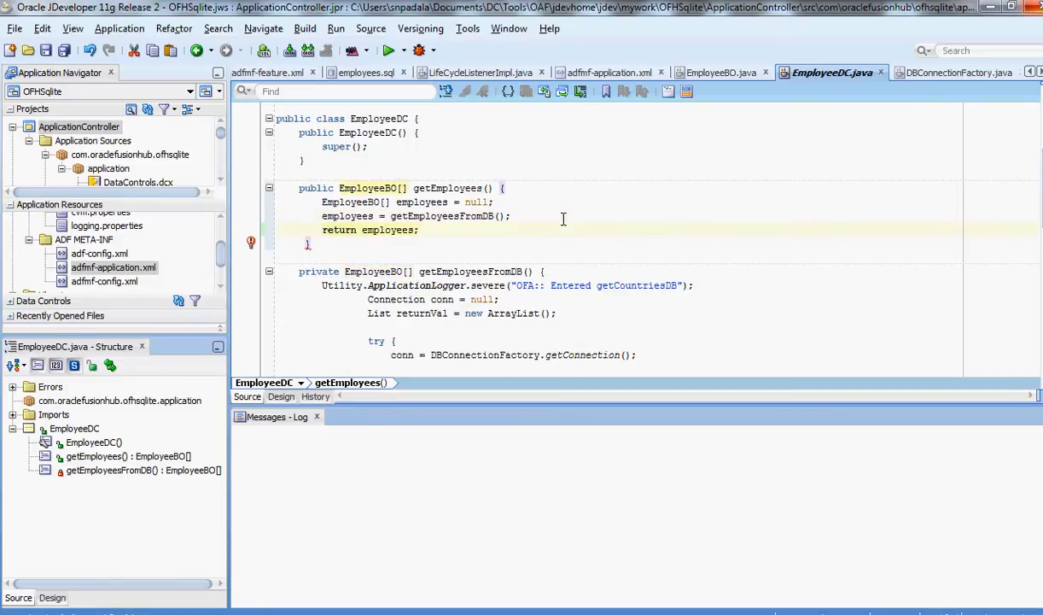
scroll("down", 3)
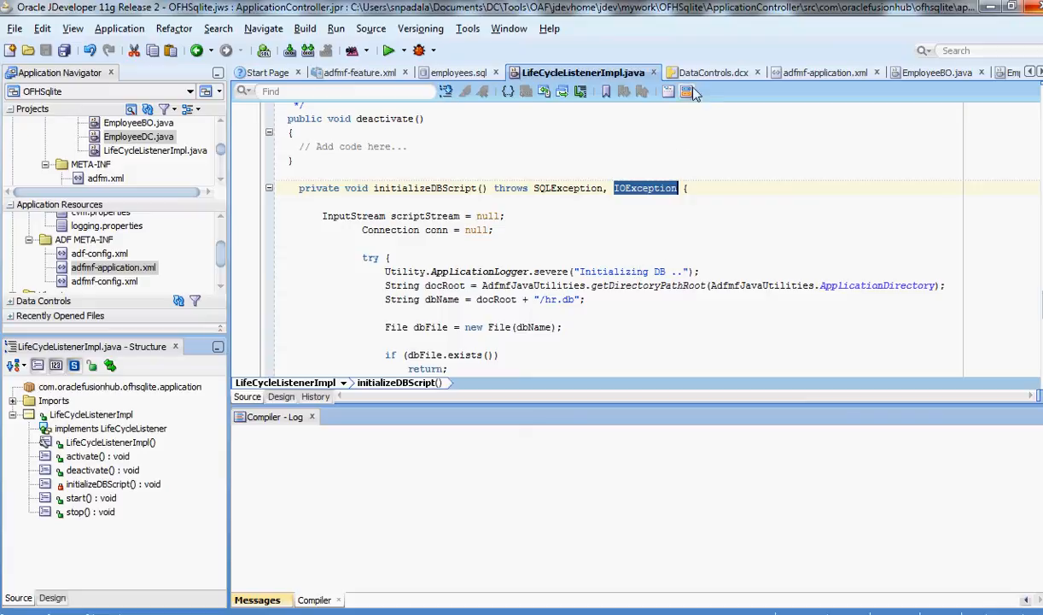
Switch to the LifeCycleListenerImpl.java editor to reach initializeDBScript().
left_click(367, 72)
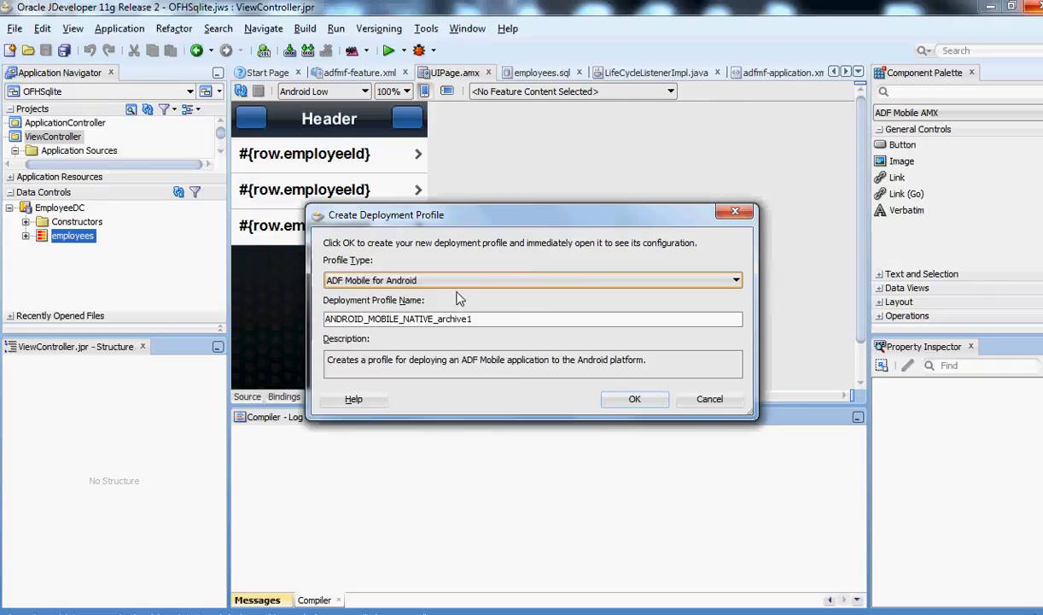
Choose ADF Mobile for Android as the new deployment profile type, keeping the default name.
left_click(635, 400)
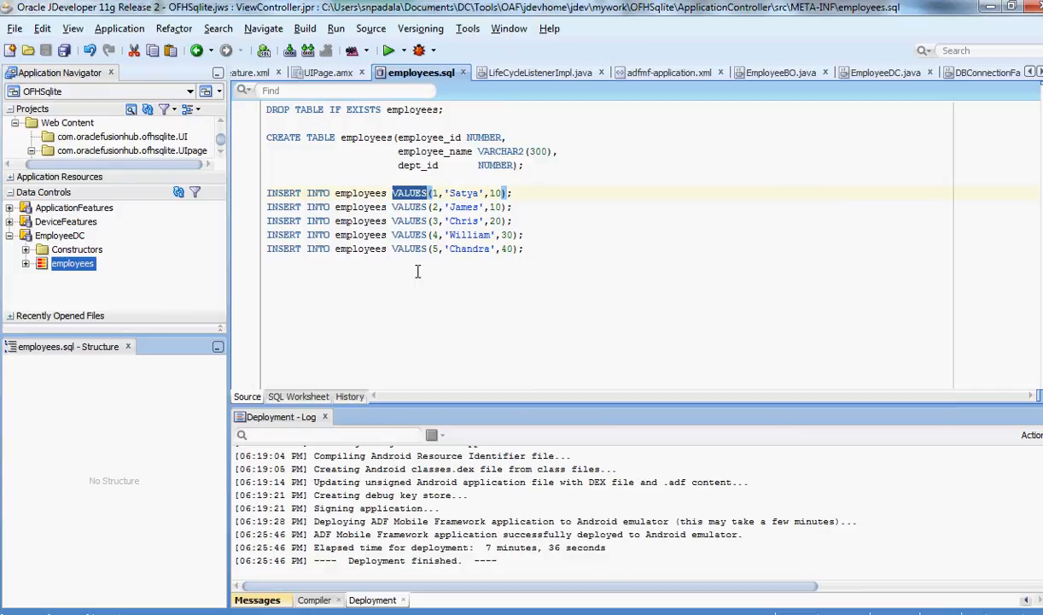
Show the OFMSqlite adfmf-application.xml overview after deployment to the emulator finishes.
left_click(666, 72)
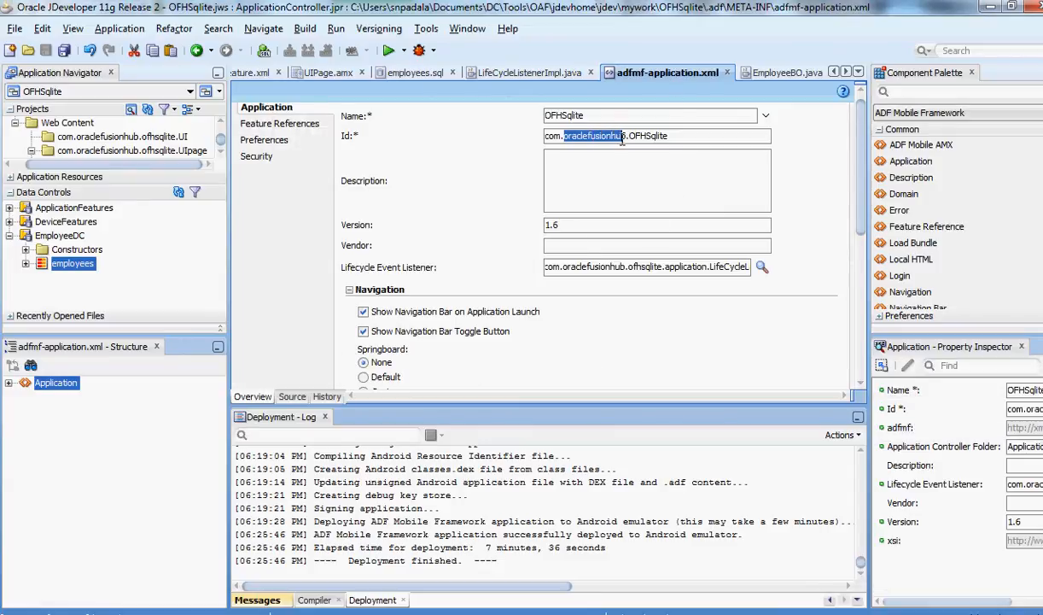